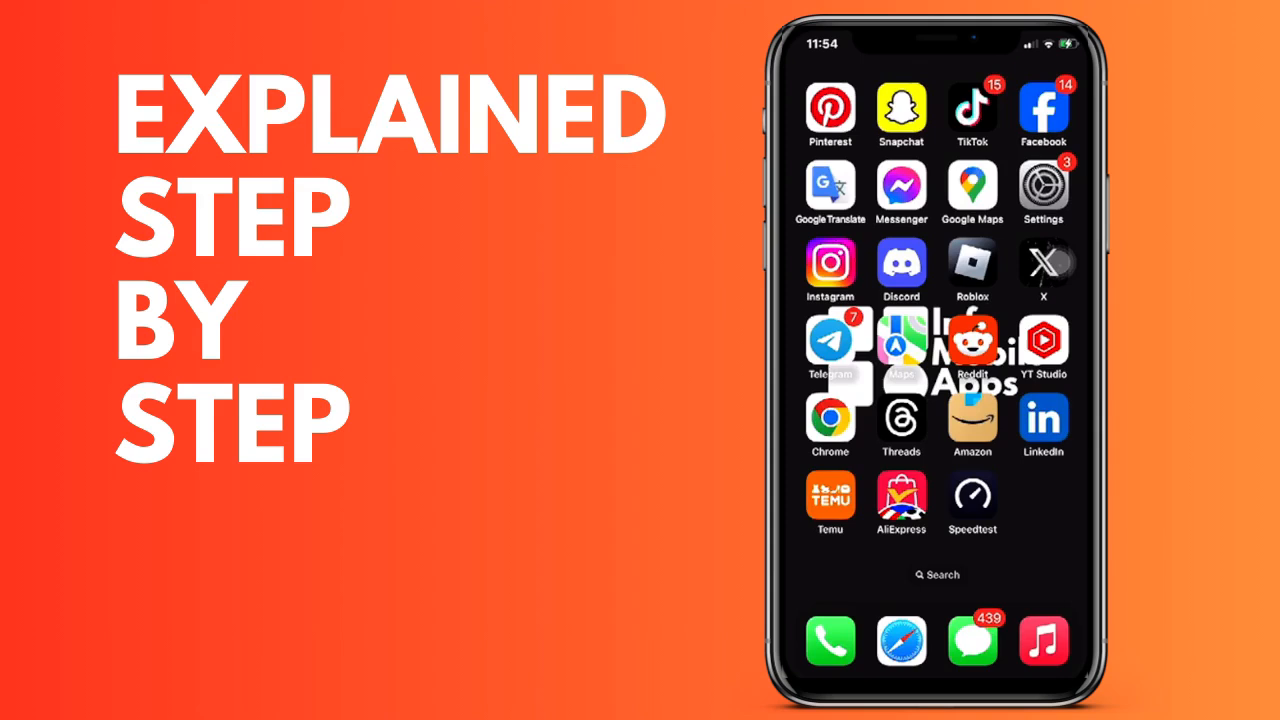
Launch Settings from the home screen and scroll down its main list.
{"action": "left_click", "coordinate": [1042, 184]}
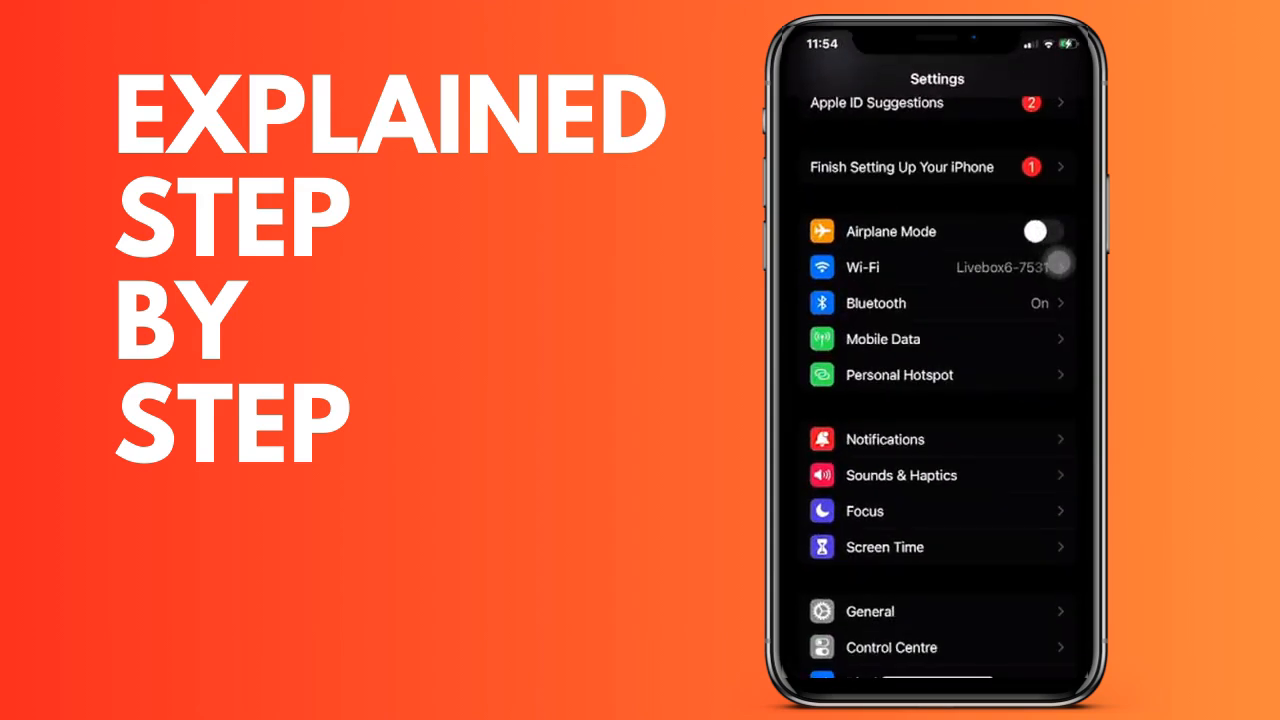
{"action": "scroll", "scroll_direction": "down", "scroll_amount": 3}
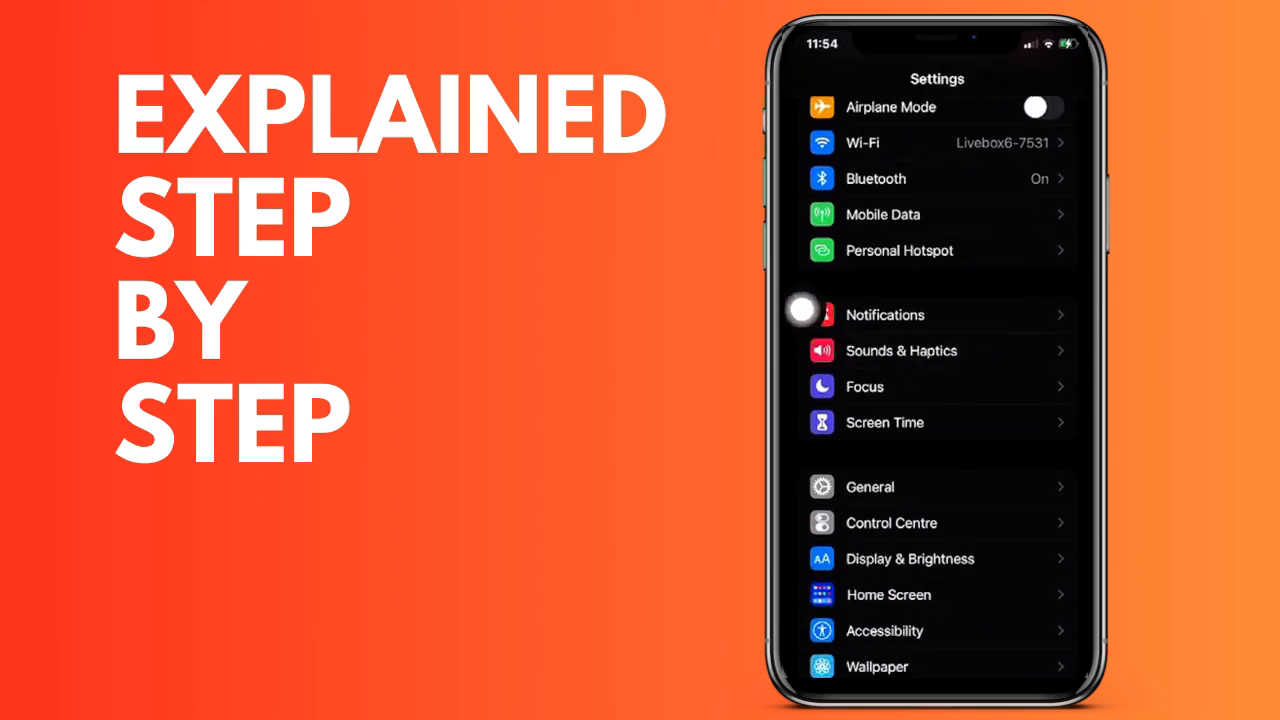
Go into Notifications and scroll down the app list toward PayPal.
{"action": "left_click", "coordinate": [884, 314]}
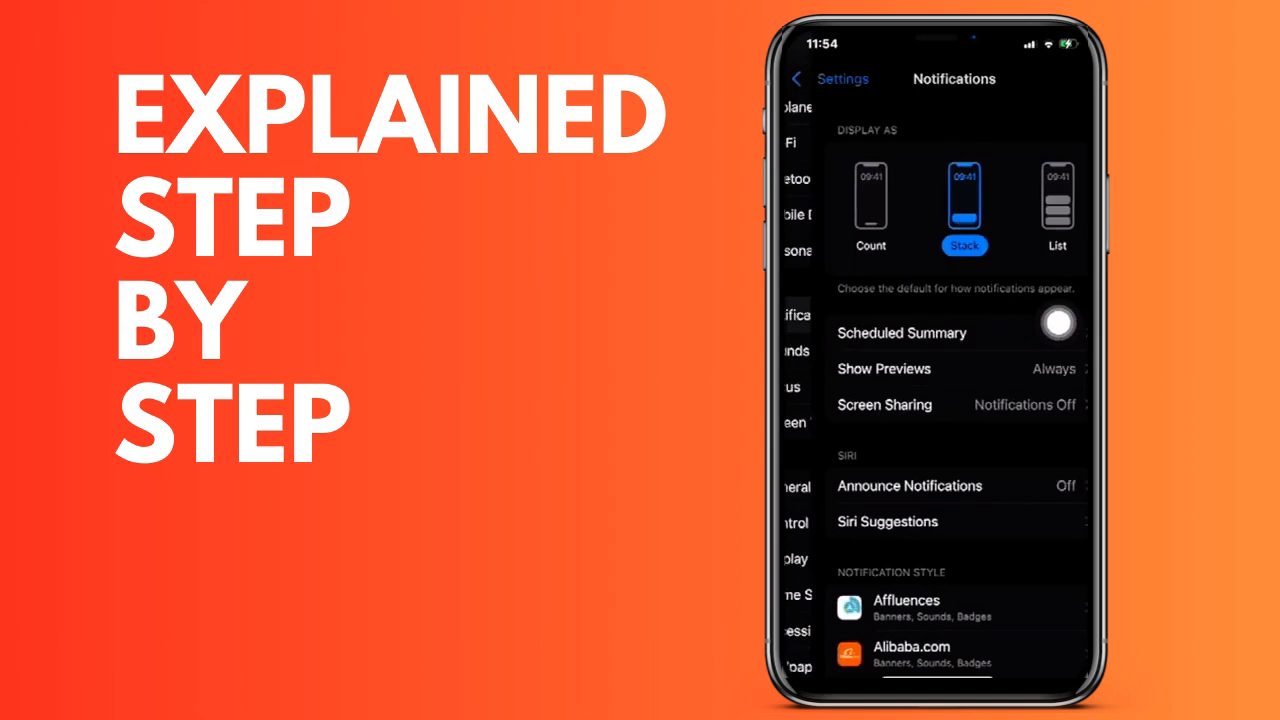
{"action": "scroll", "scroll_direction": "down", "scroll_amount": 3}
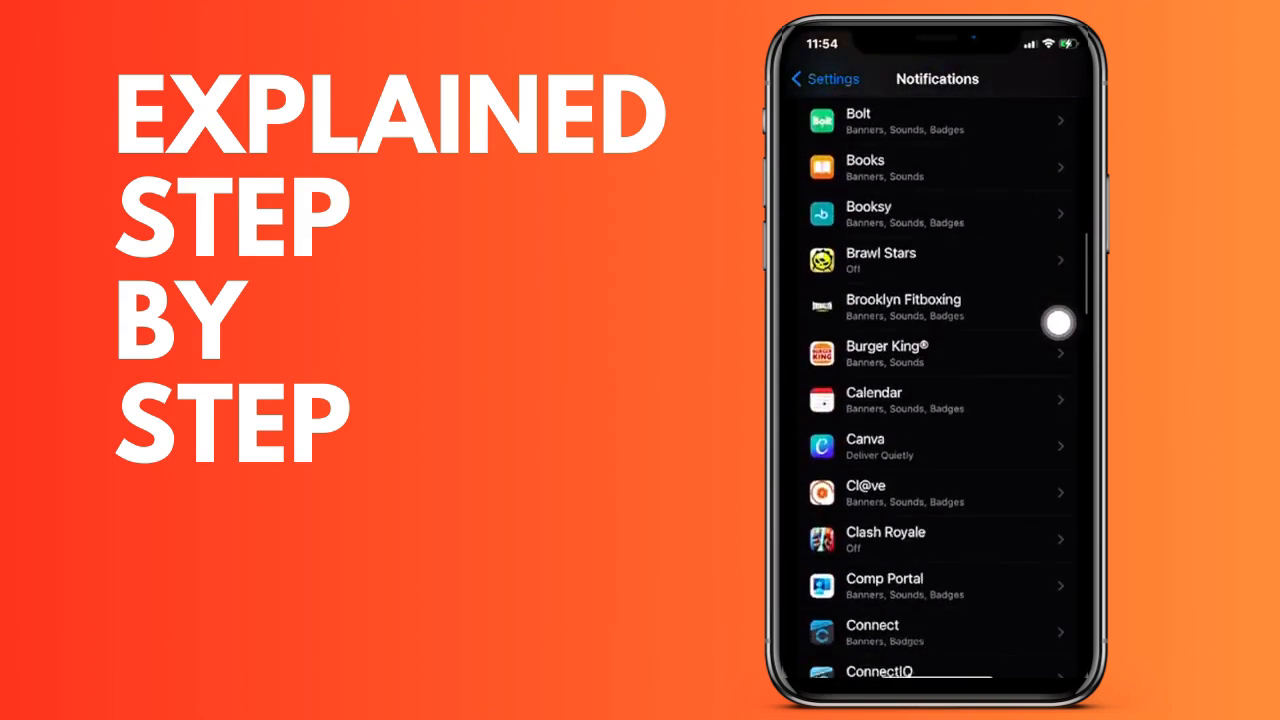
{"action": "scroll", "scroll_direction": "down", "scroll_amount": 3}
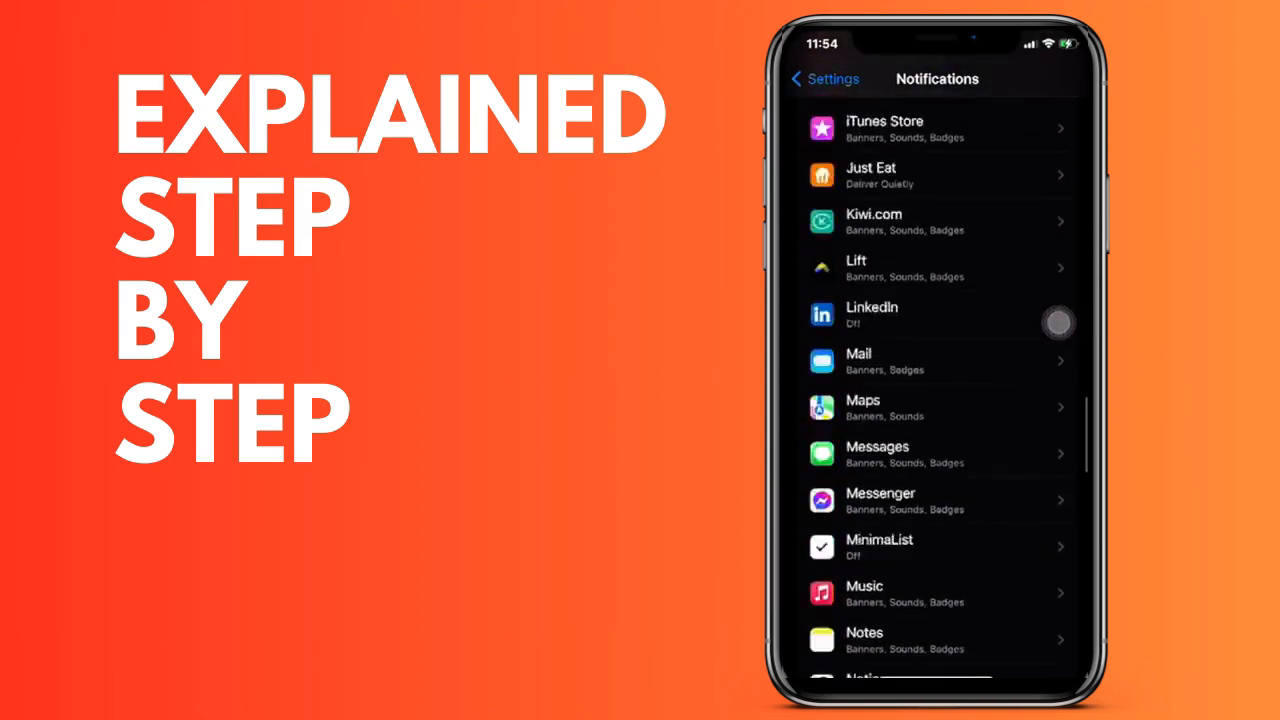
{"action": "scroll", "scroll_direction": "down", "scroll_amount": 3}
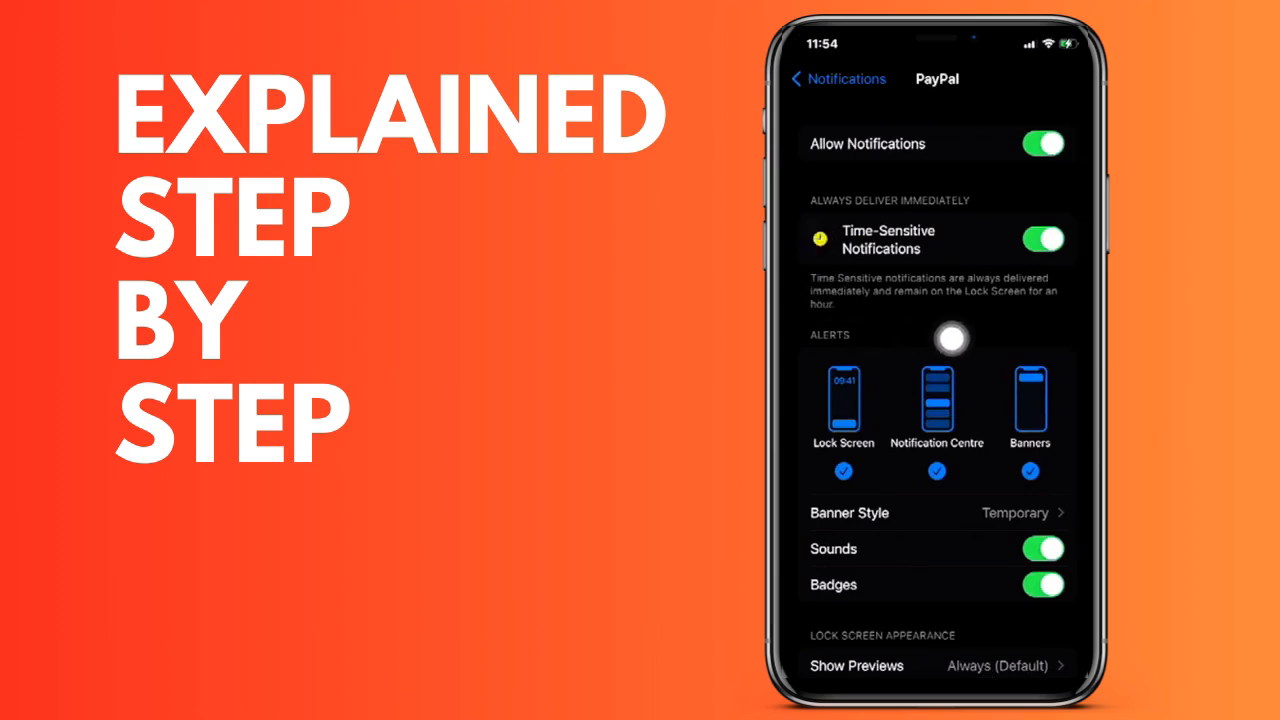
{"action": "mouse_move", "coordinate": [944, 190]}
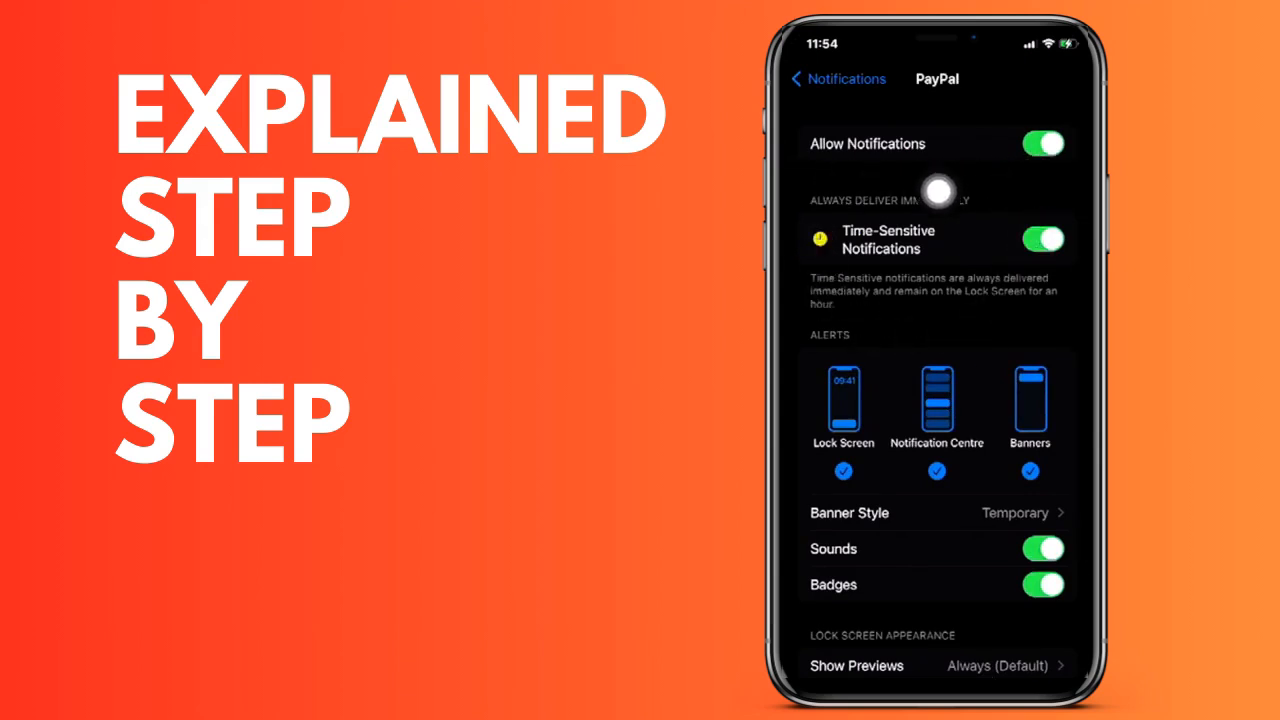
Switch PayPal's Allow Notifications toggle off.
{"action": "left_click", "coordinate": [1048, 144]}
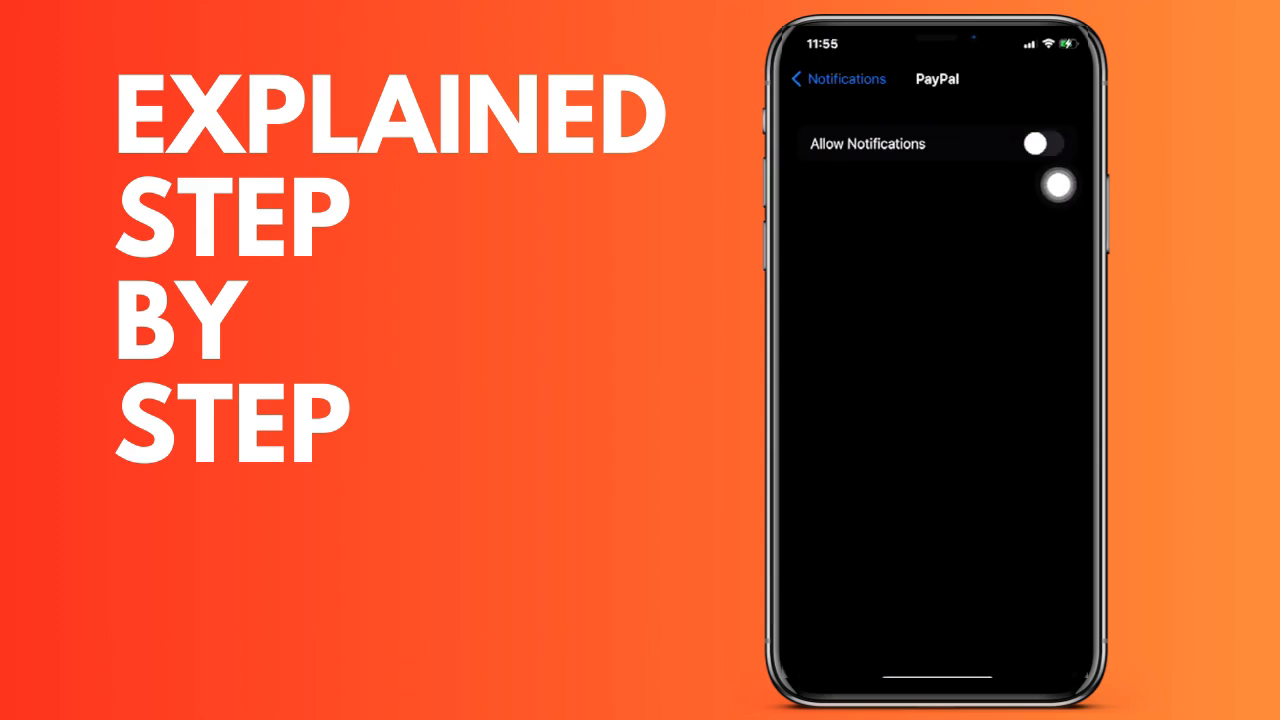